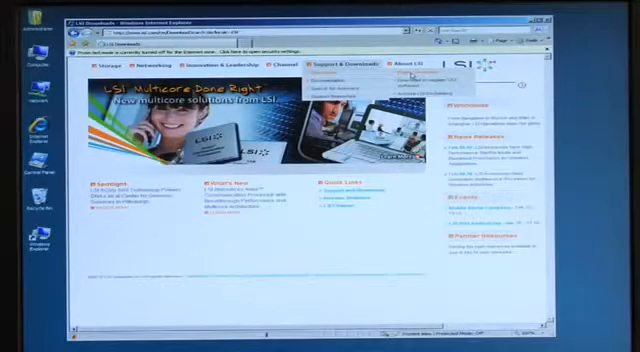
Go to the LSI SAS 9200-8e product page from the Support & Downloads menu.
left_click(323, 73)
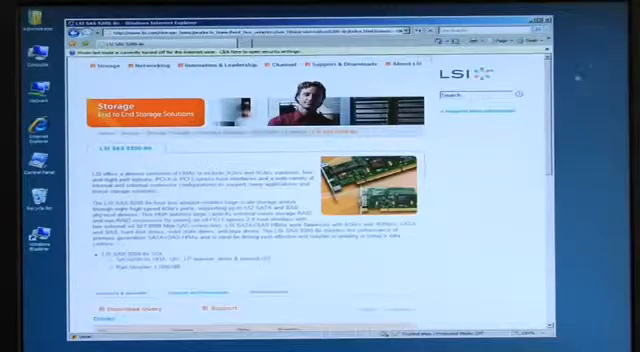
Scroll down the SAS 9200-8e page to the Download Query section and driver table.
scroll("down", 3)
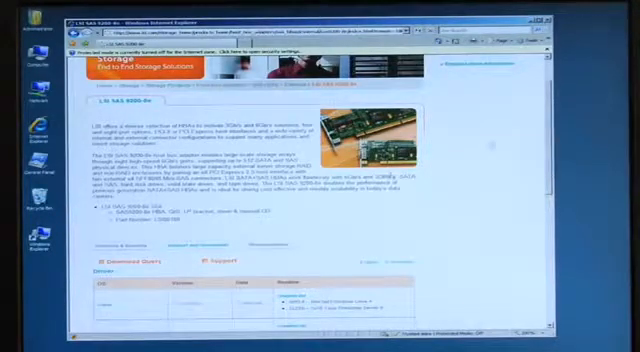
scroll("down", 3)
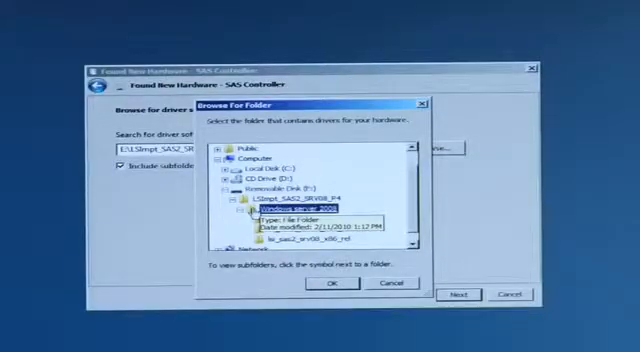
Choose lsi_sas2_srv08_x86_rel as the driver folder and begin installing the SAS controller driver.
left_click(288, 208)
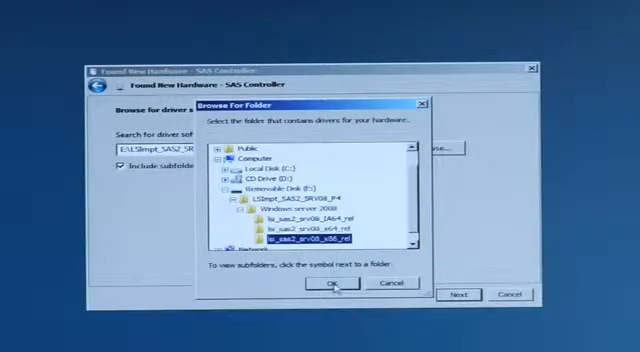
left_click(331, 284)
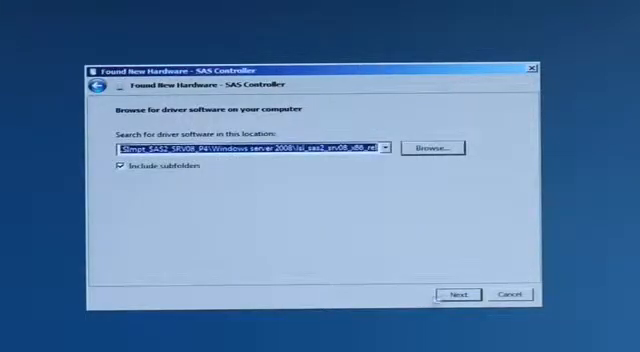
left_click(461, 294)
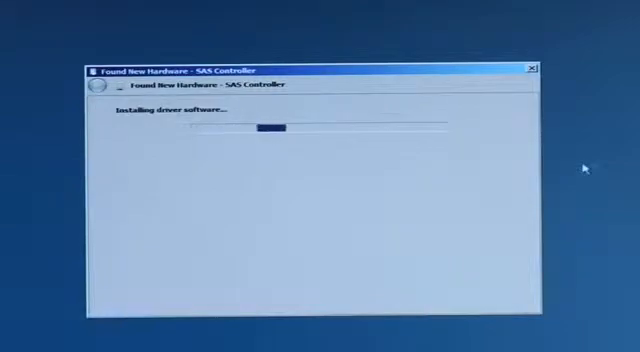